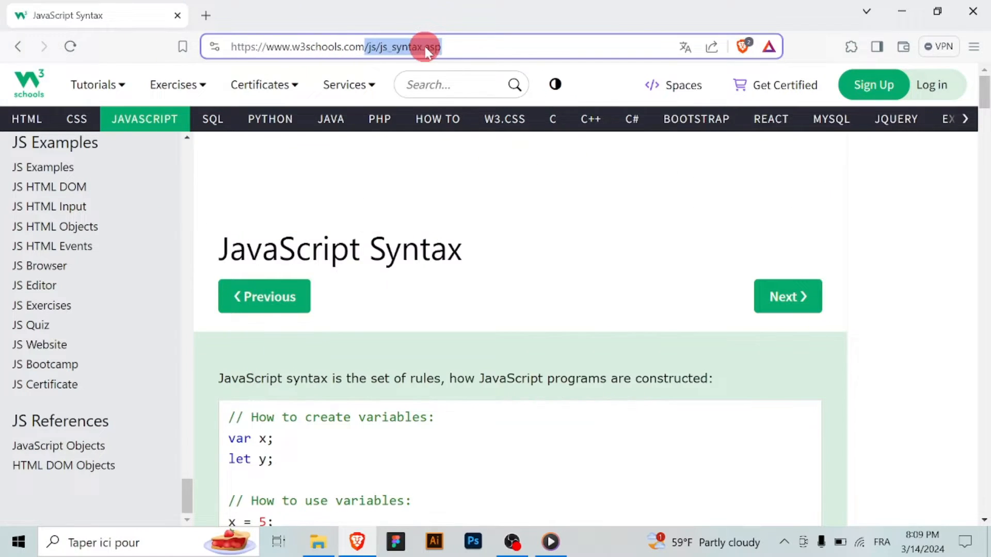
- Enter w3schools.com in the address bar to load the Learn to Code home page
left_click(29, 84)
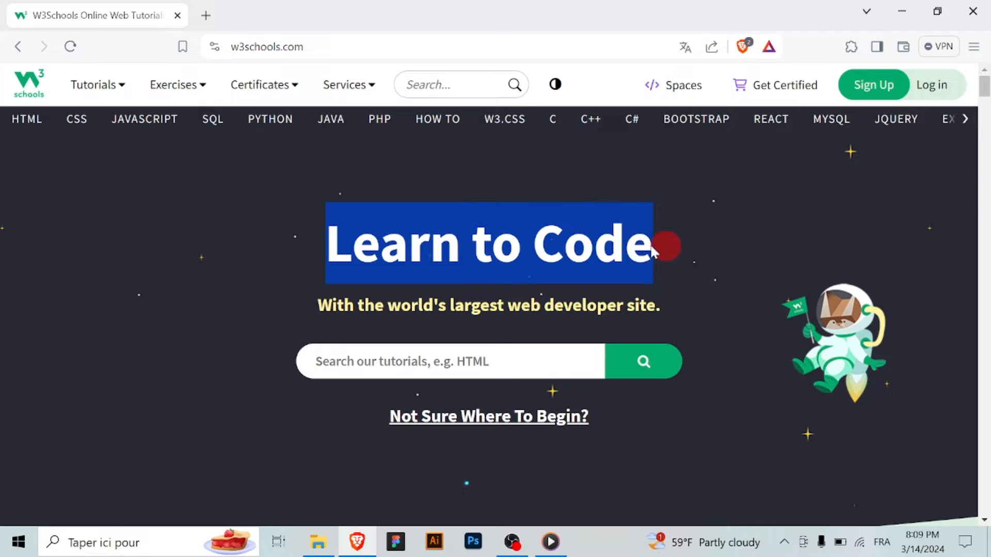
mouse_move(770, 119)
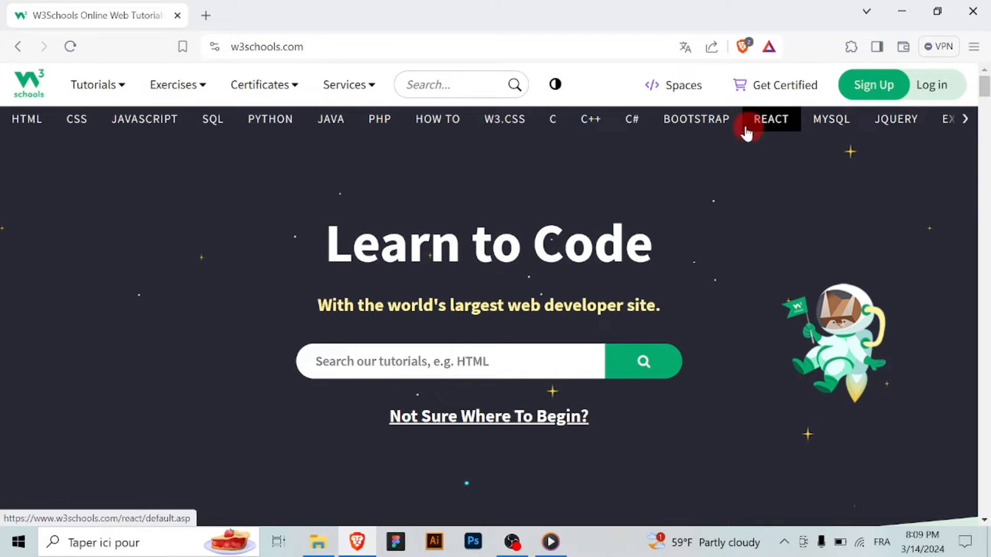
mouse_move(590, 118)
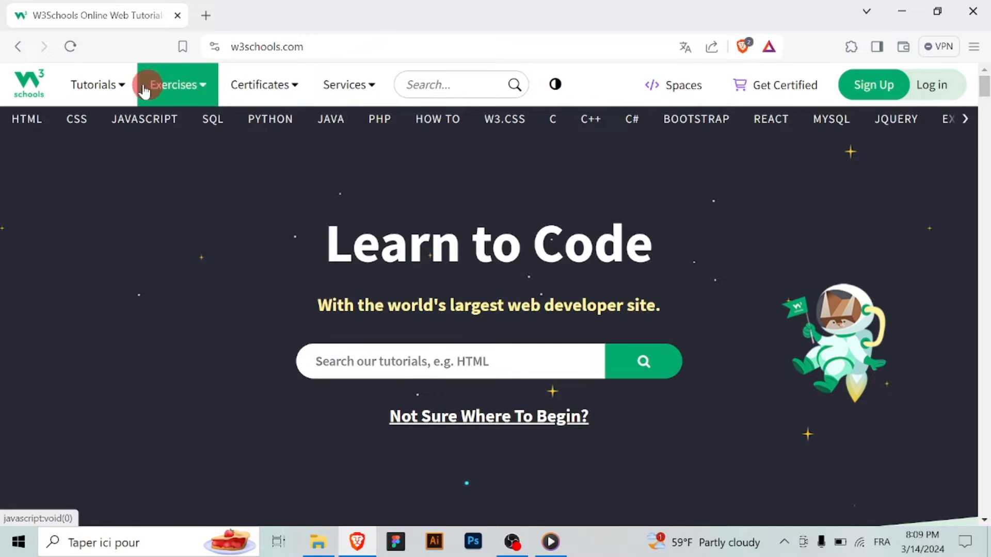
- Choose Learn C++ from the Tutorials menu's Backend list to reach the C++ Tutorial page
left_click(94, 85)
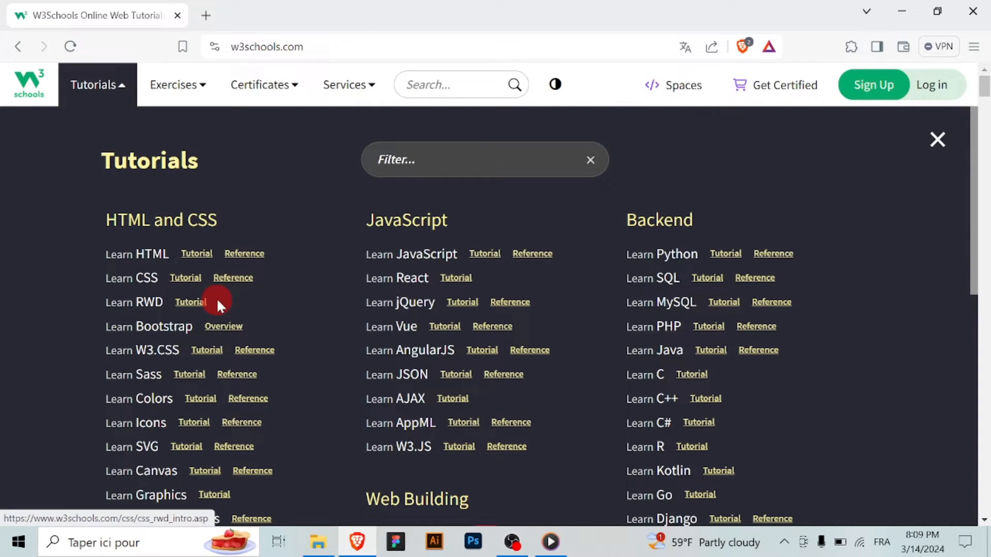
scroll("down", 3)
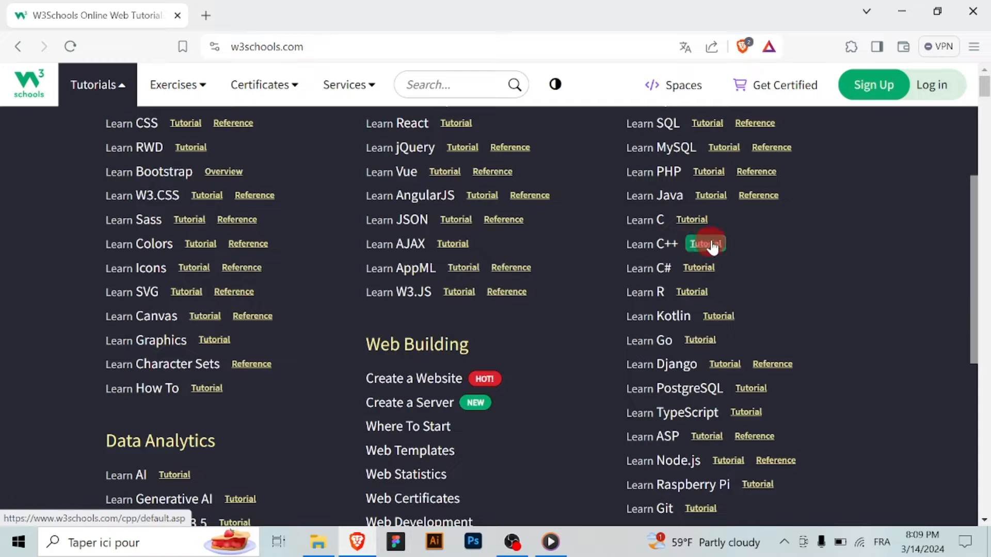
left_click(704, 244)
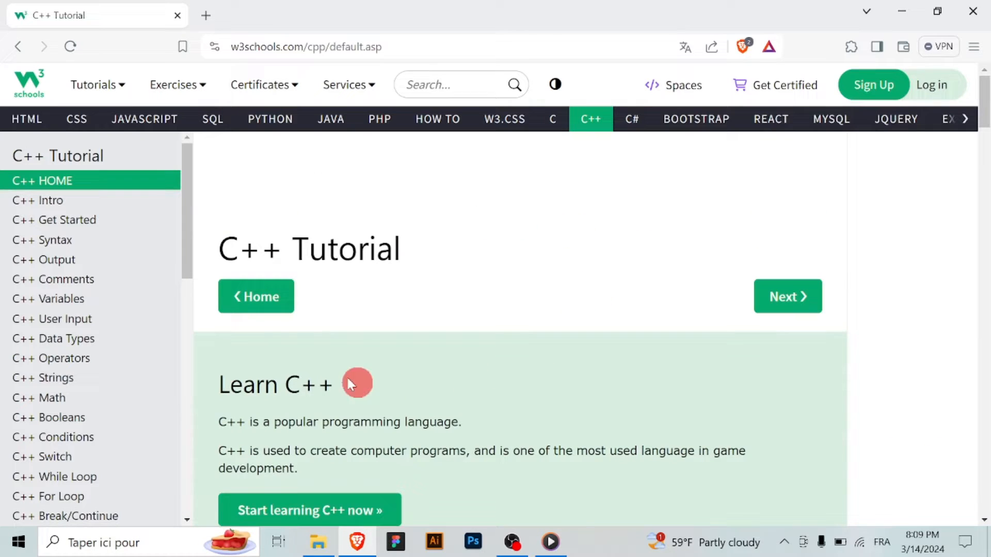
scroll("down", 3)
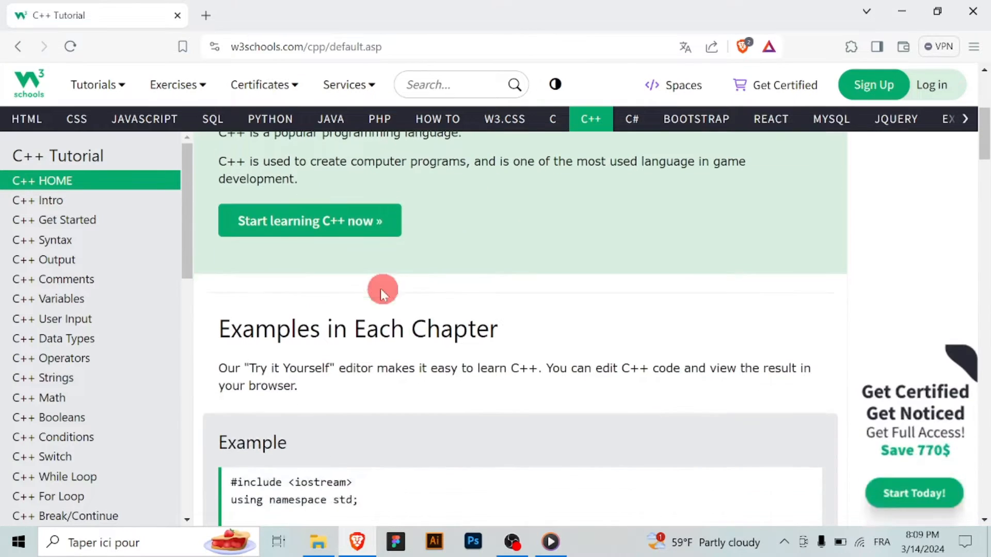
- Move through the sidebar chapters Variables and Data Types to the C++ Structures lesson
left_click(49, 299)
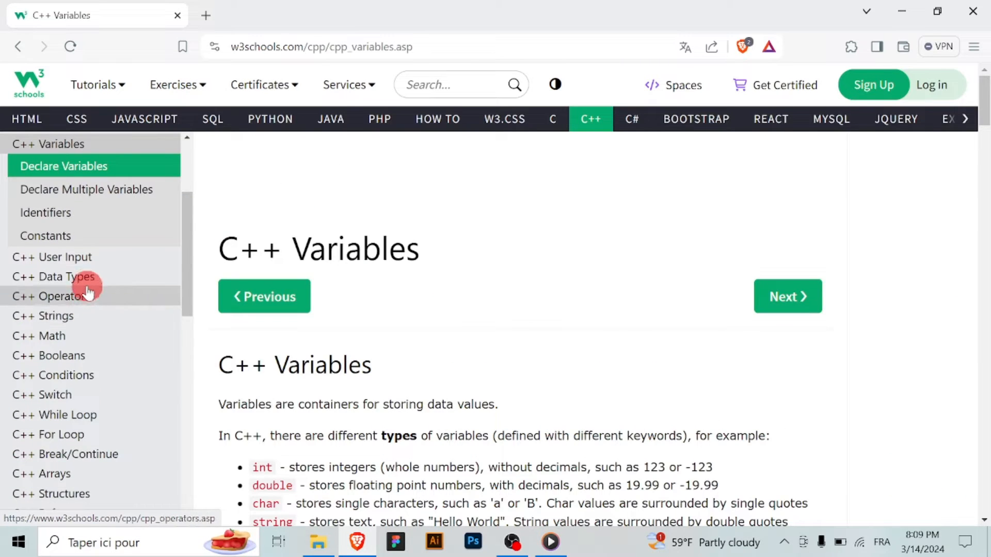
left_click(53, 276)
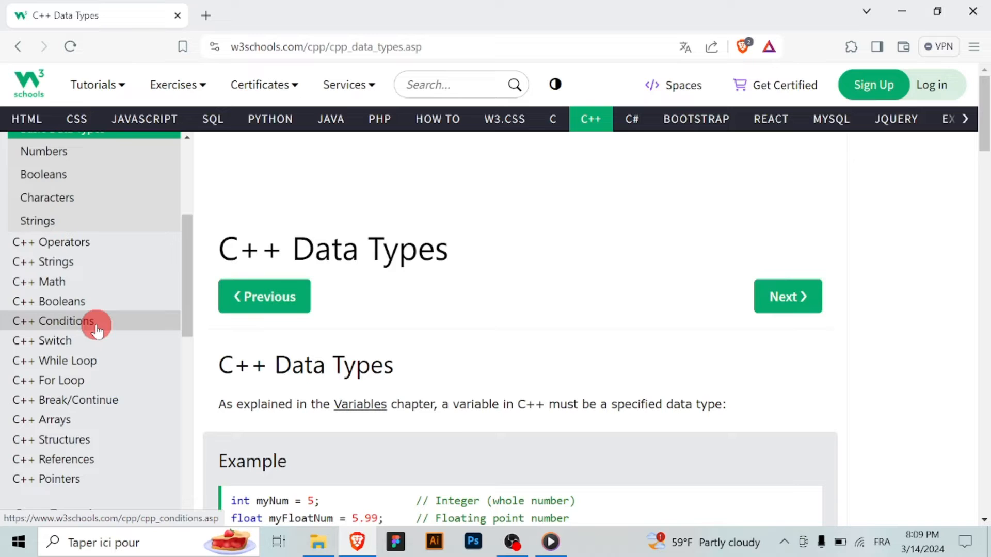
left_click(51, 440)
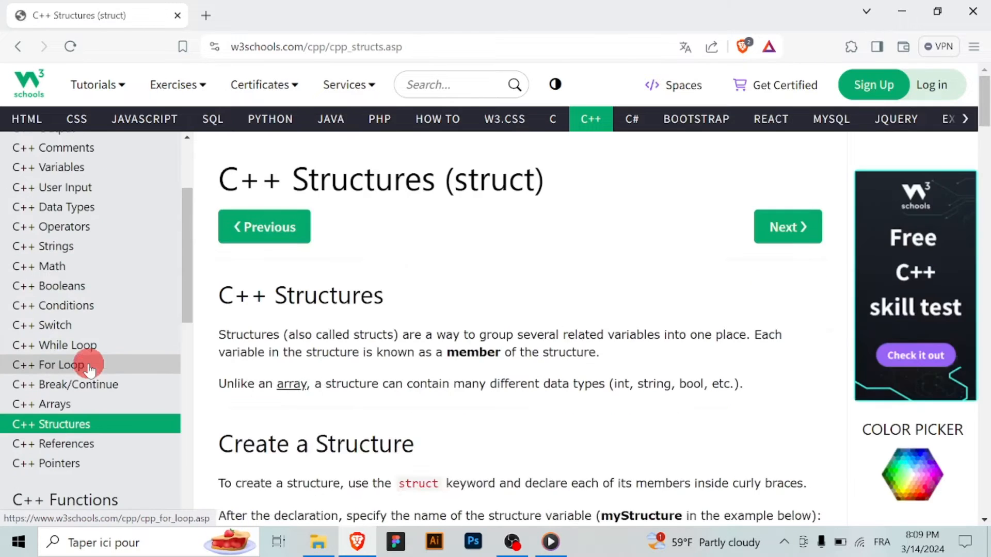
- Scroll to the Access Structure Members example and 'One Structure in Multiple Variables' section
scroll("down", 3)
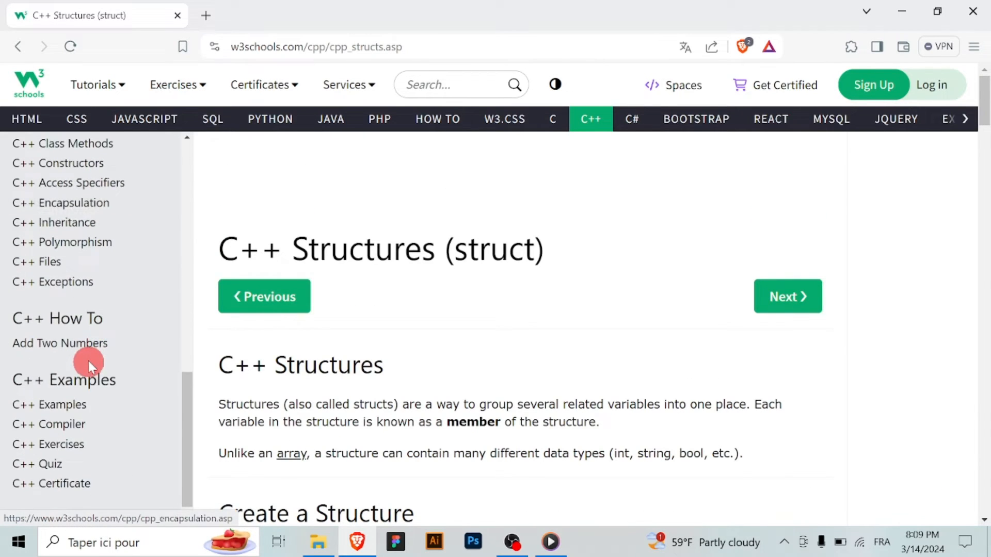
scroll("down", 3)
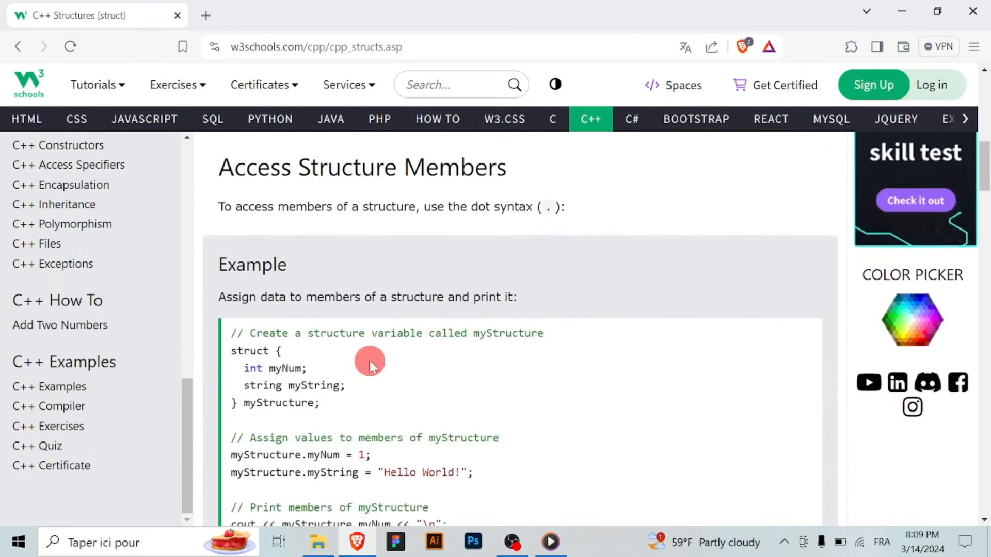
scroll("down", 3)
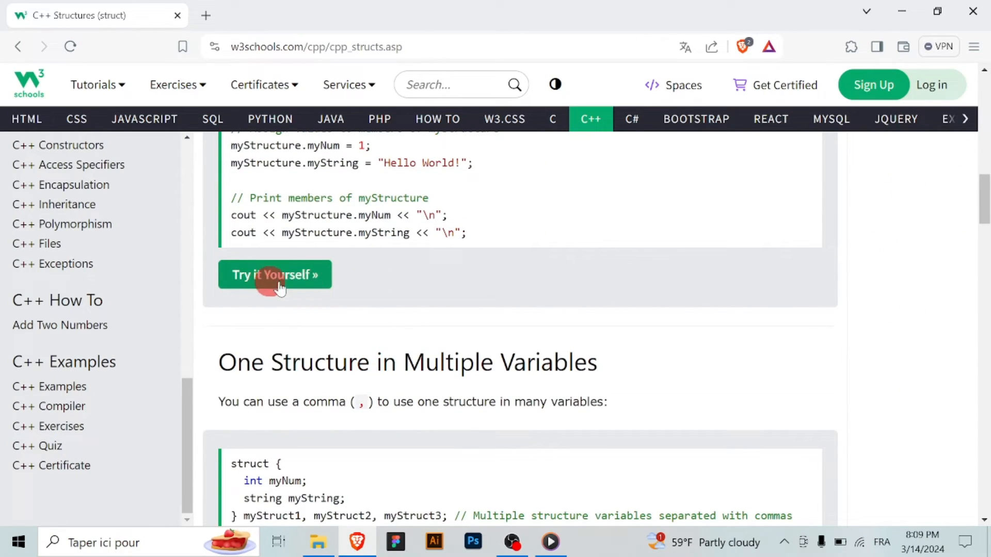
left_click(275, 274)
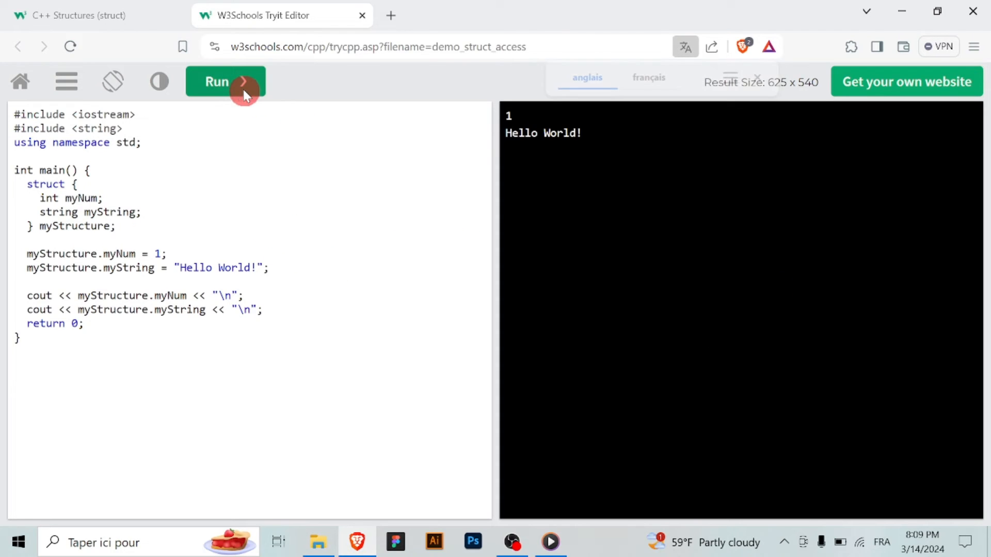
left_click(217, 82)
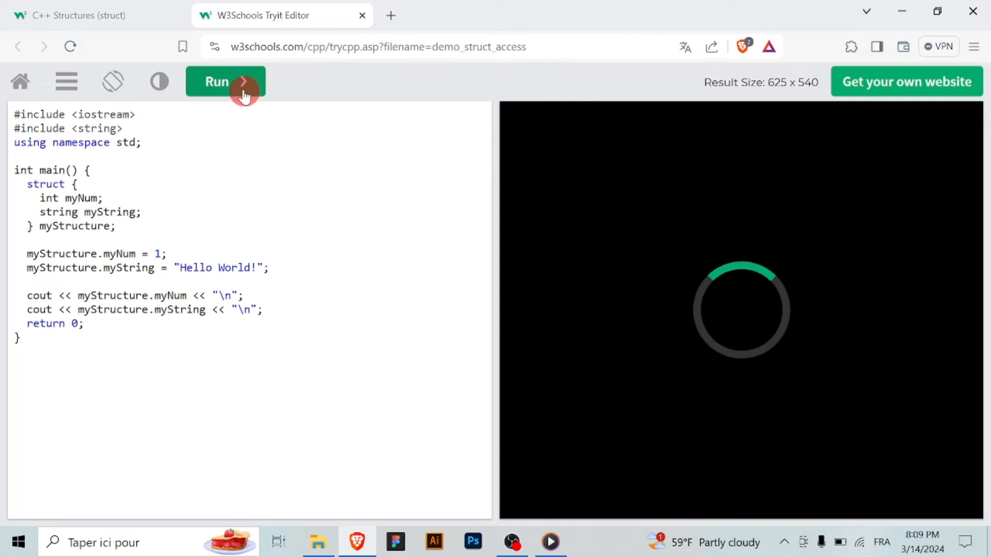
left_click(225, 81)
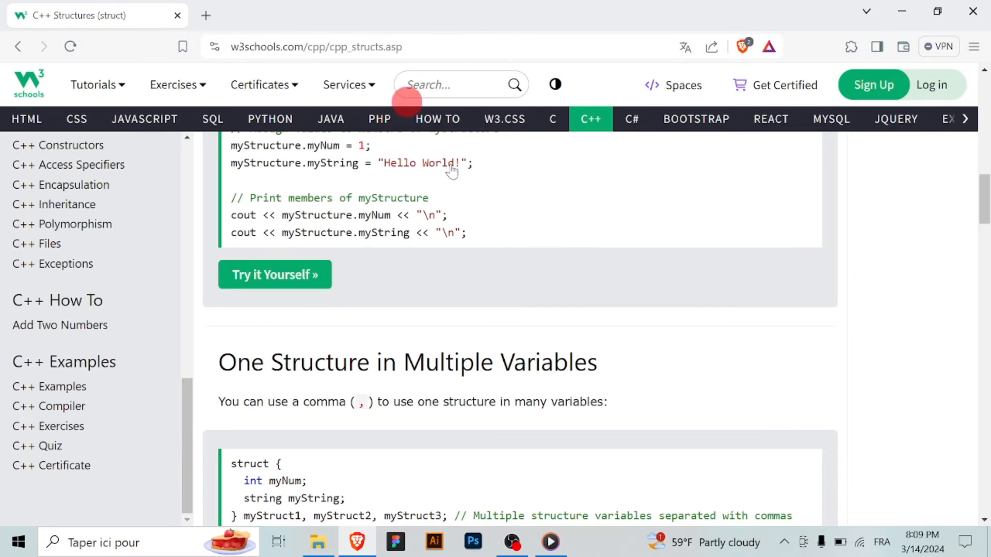
scroll("down", 3)
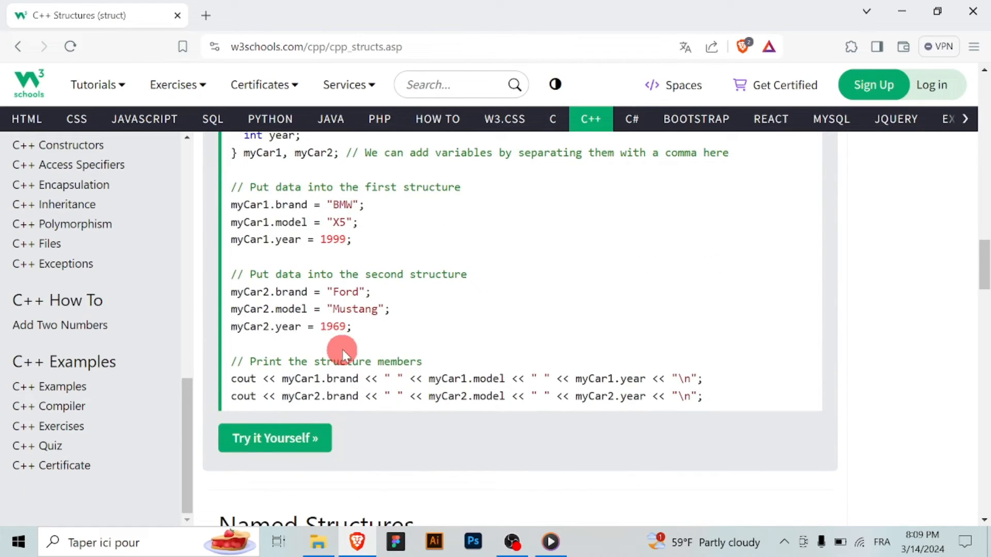
scroll("up", 3)
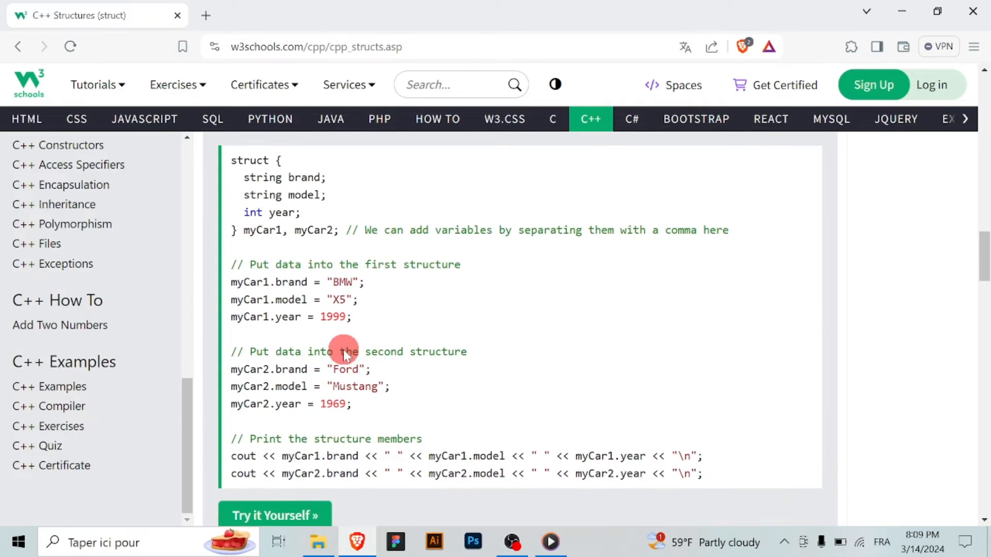
scroll("up", 3)
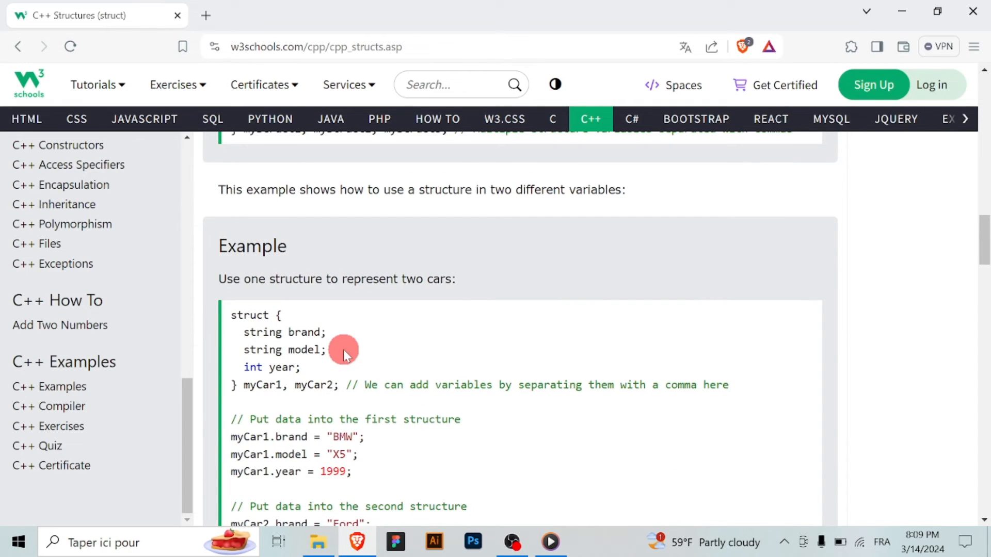
scroll("up", 3)
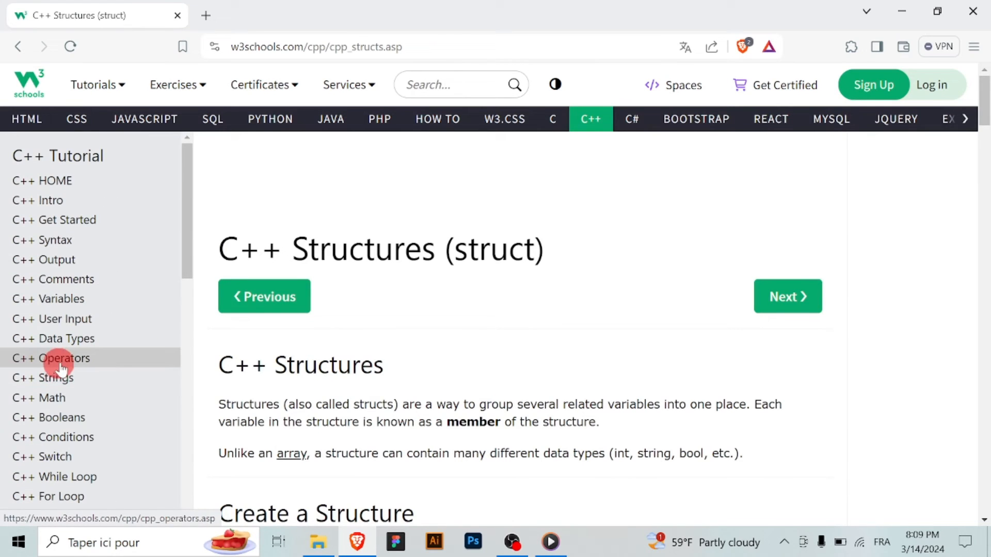
scroll("down", 3)
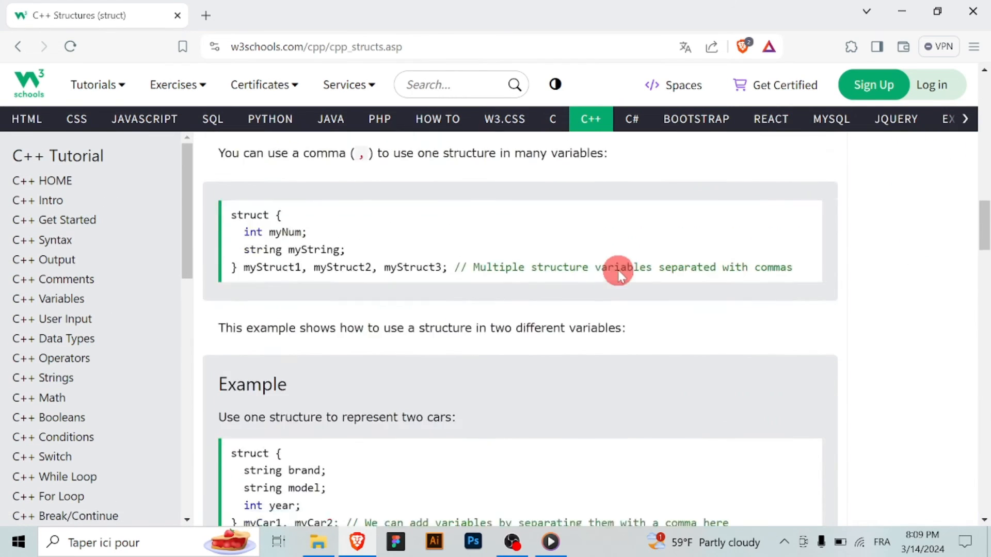
scroll("down", 3)
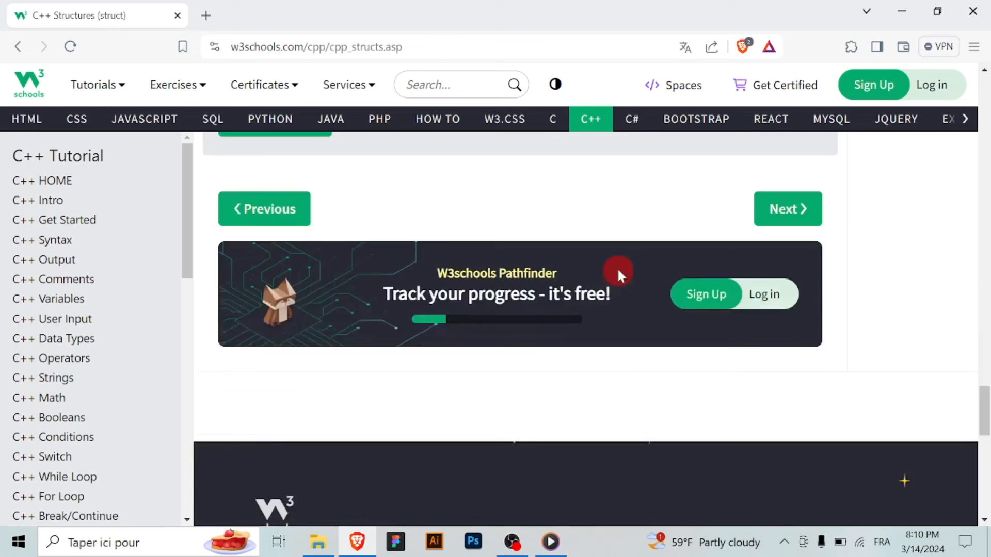
scroll("down", 3)
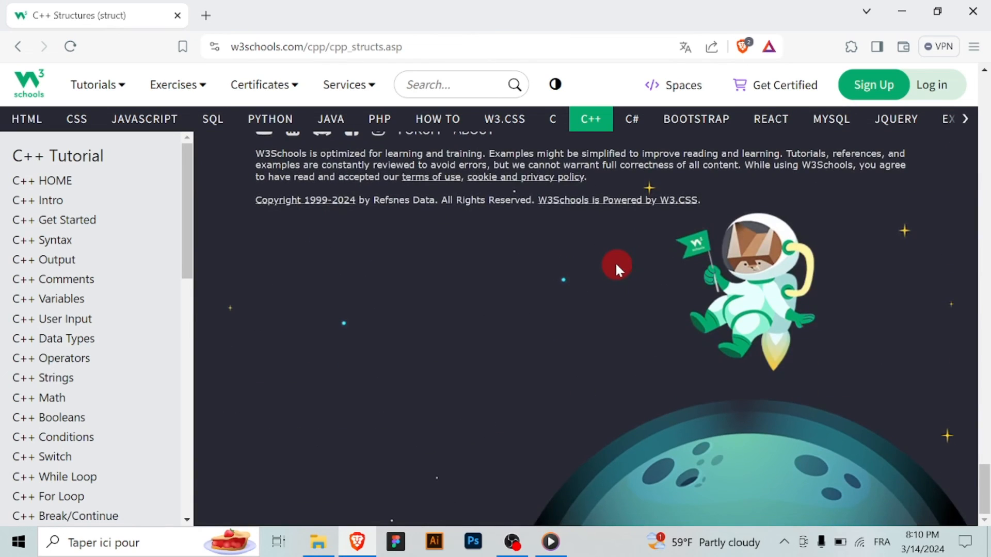